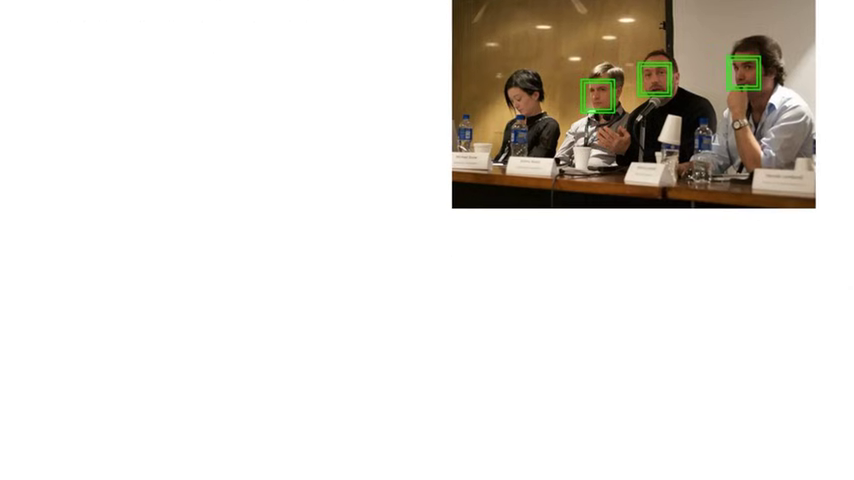
type("IMAGE RESTO")
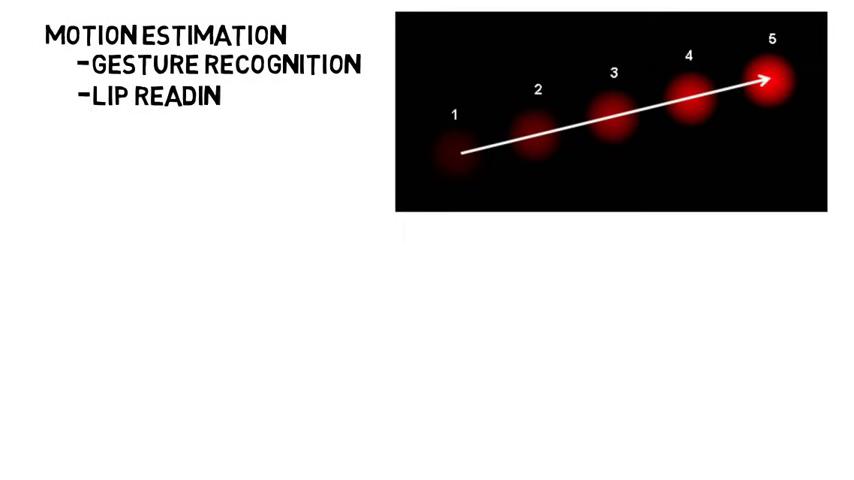
type("G")
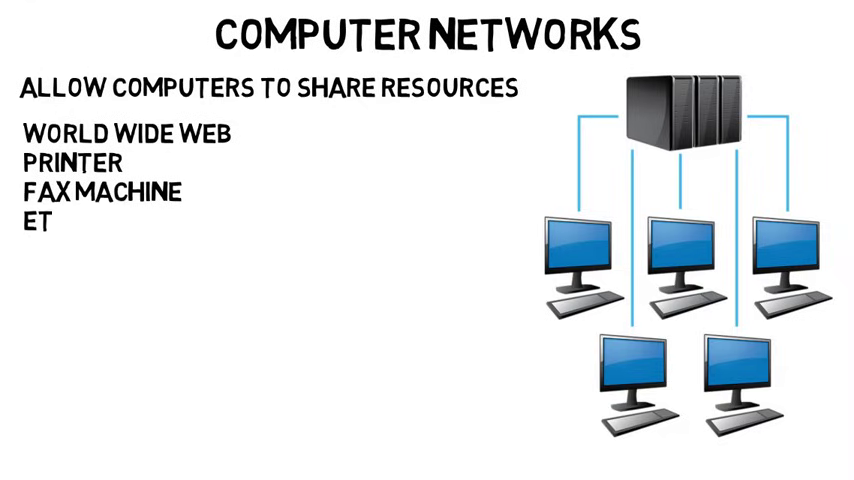
type("C")
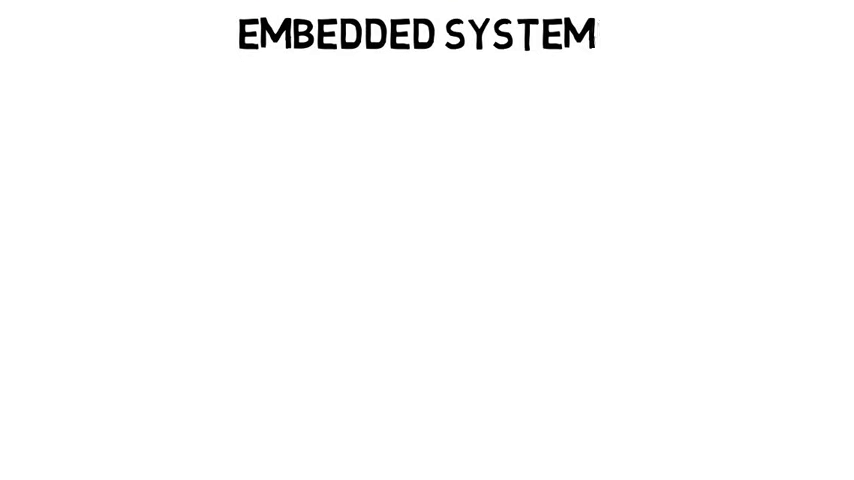
type("s")
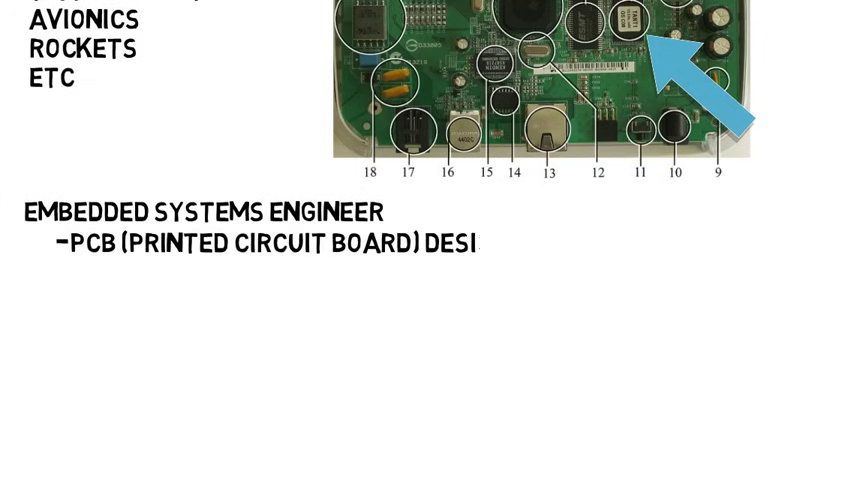
type("GN")
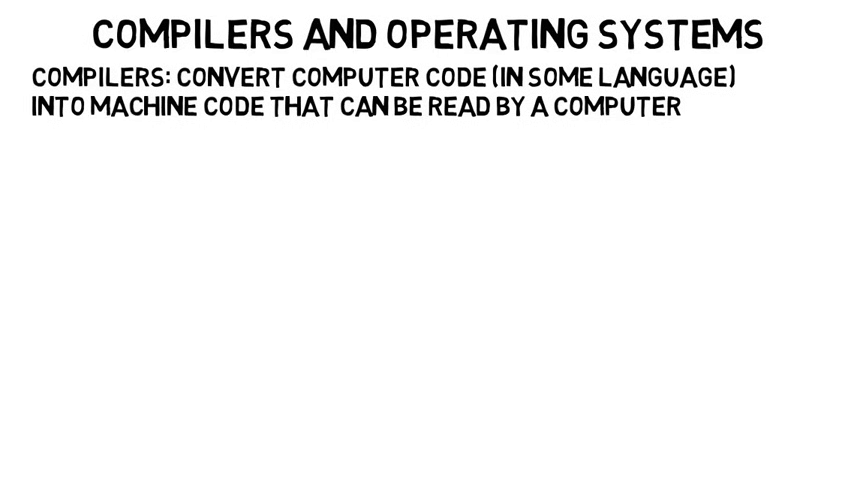
type("pri")
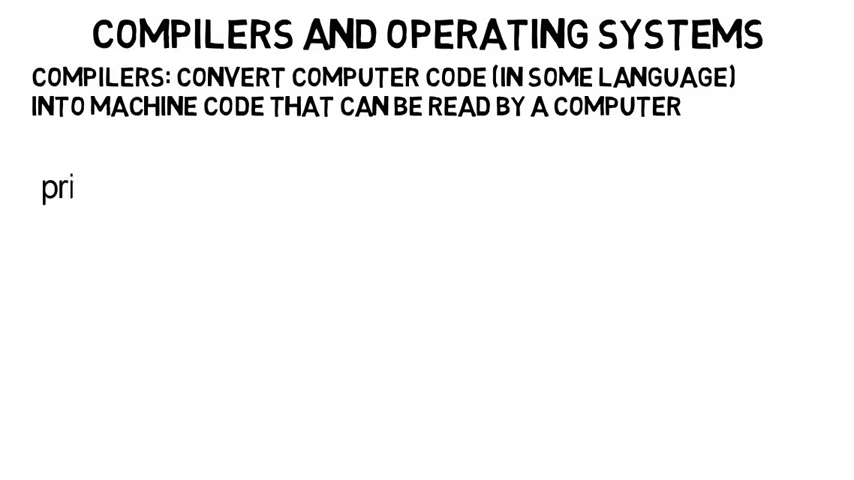
type("ntf(\"Hello World\")")
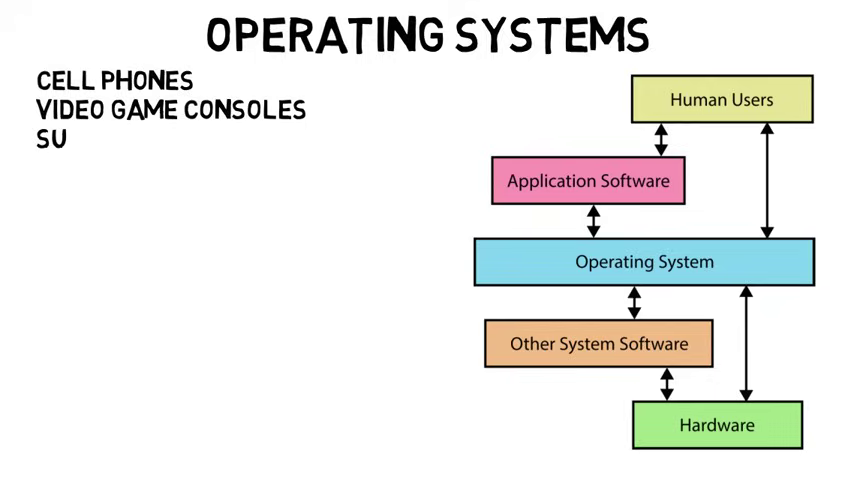
type("PERCOMPUTERS")
left_click(116, 242)
type("IOS/ANDR")
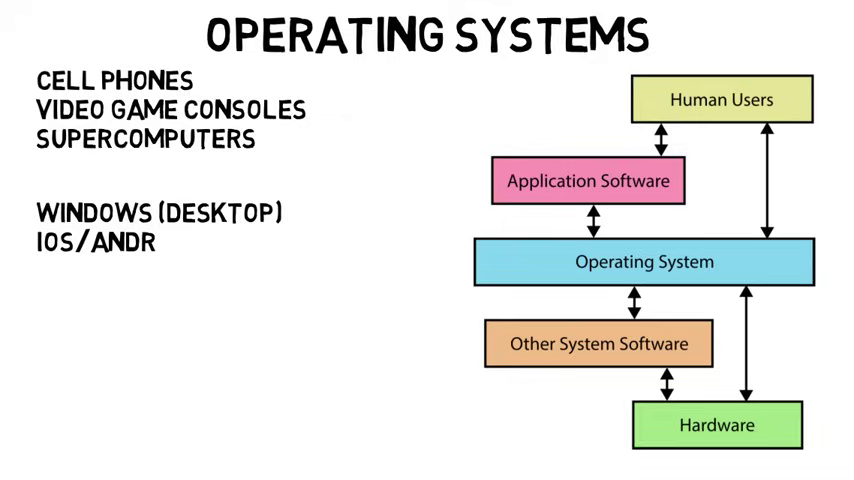
type("OID (MOBILE)")
type("SO")
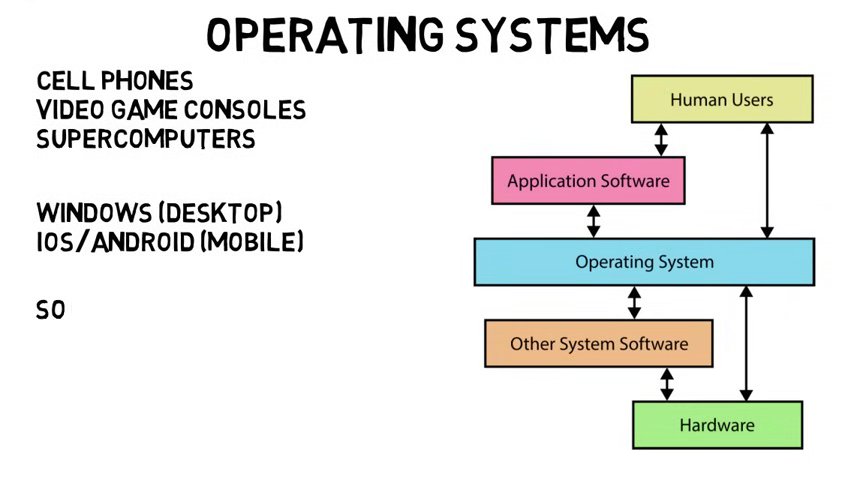
type("FTWARE")
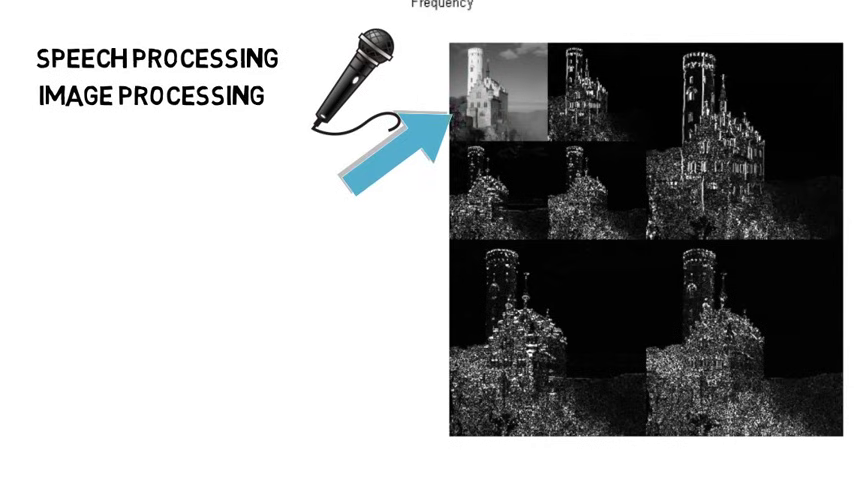
type("SEISMOLOGY")
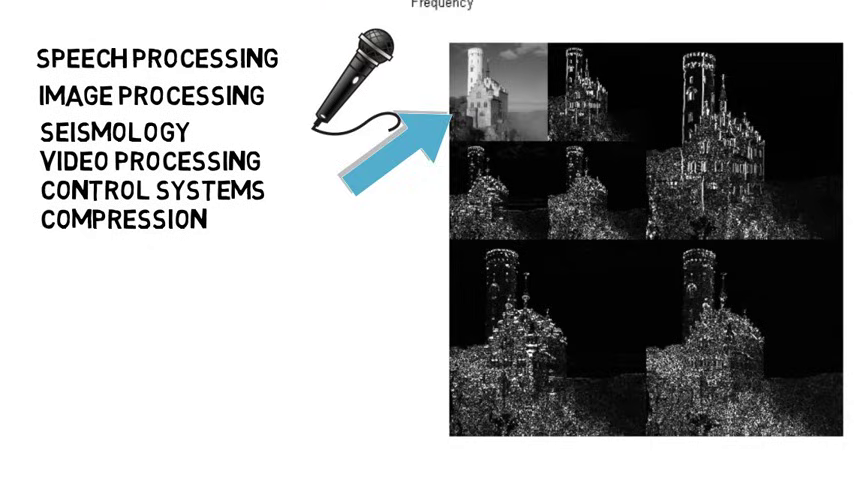
scroll("down", 3)
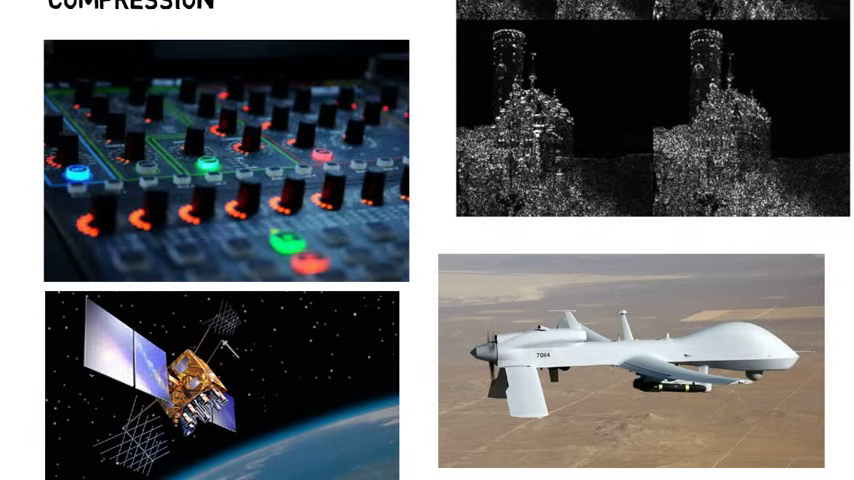
scroll("down", 3)
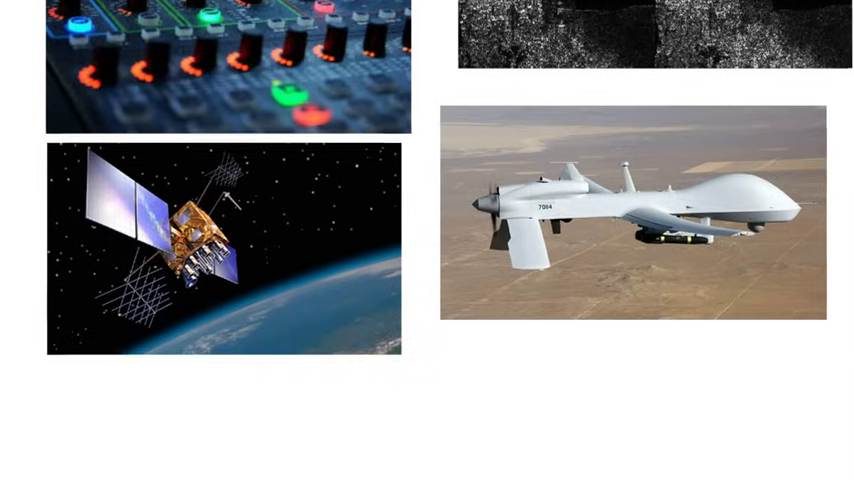
type("MATH INTEN")
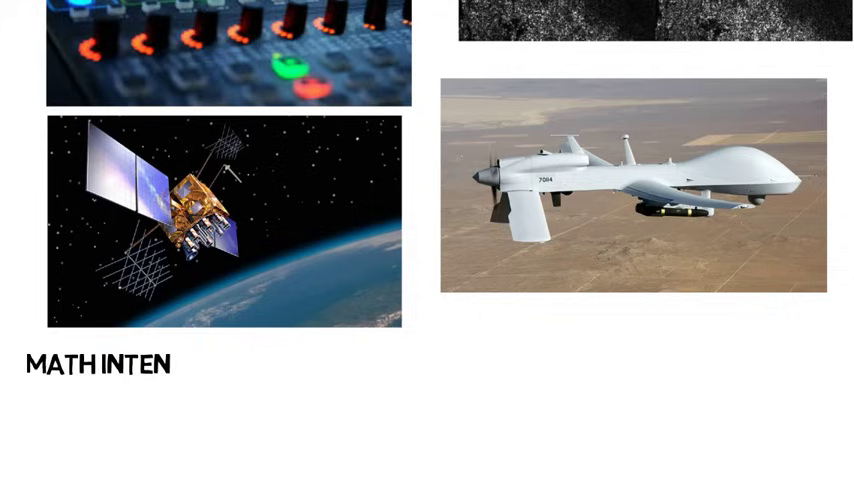
type("SIVE")
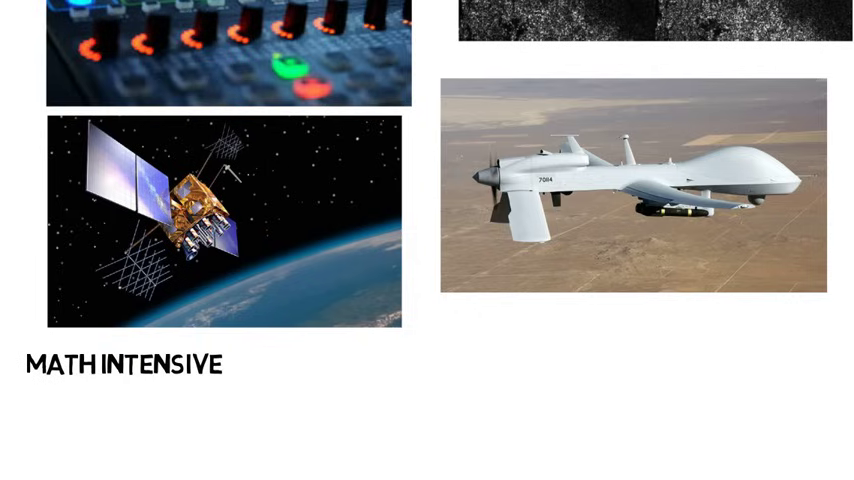
type("TAKE AT LEAST ONE SIGNA")
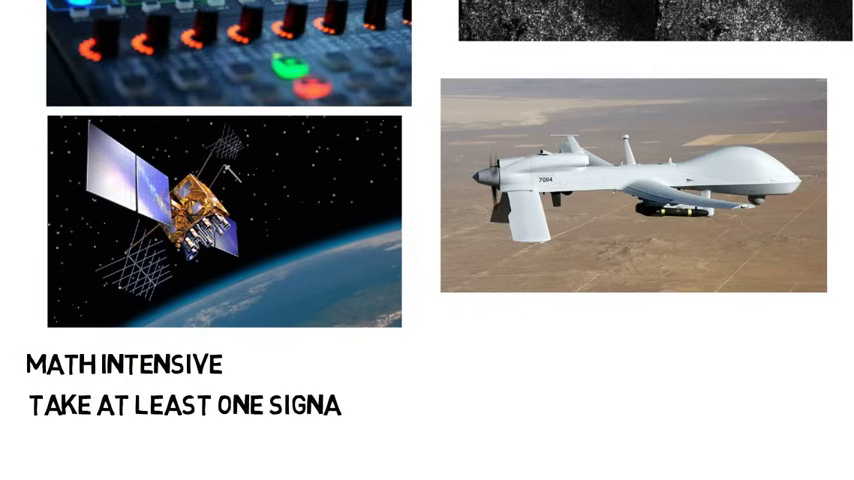
type("LS CLASS")
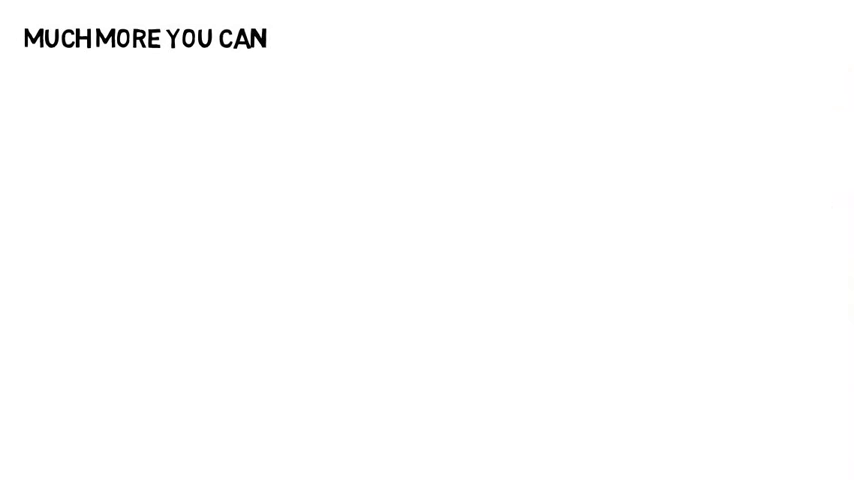
type("DO")
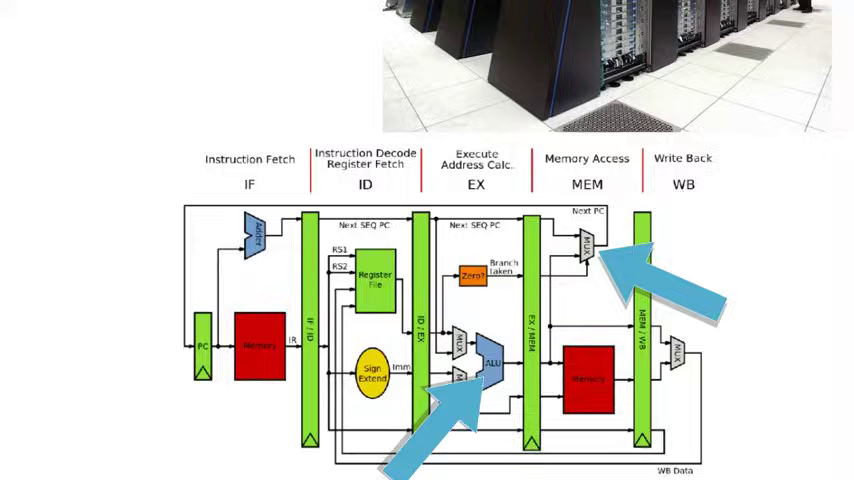
scroll("down", 3)
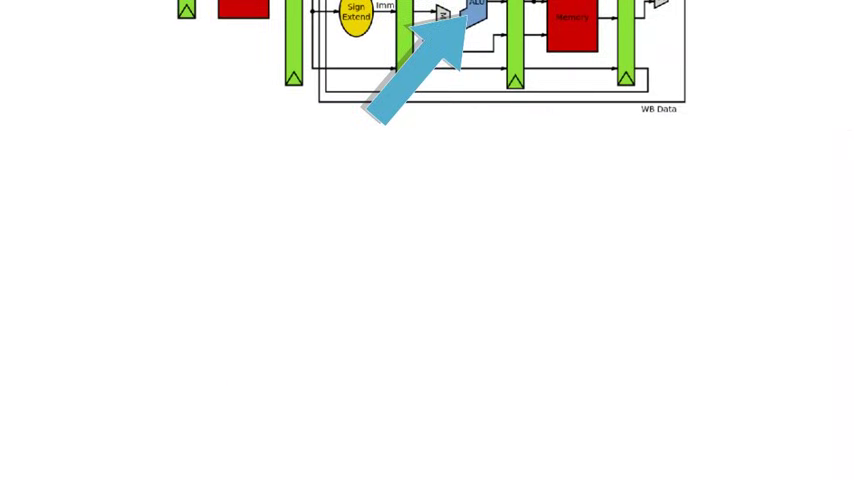